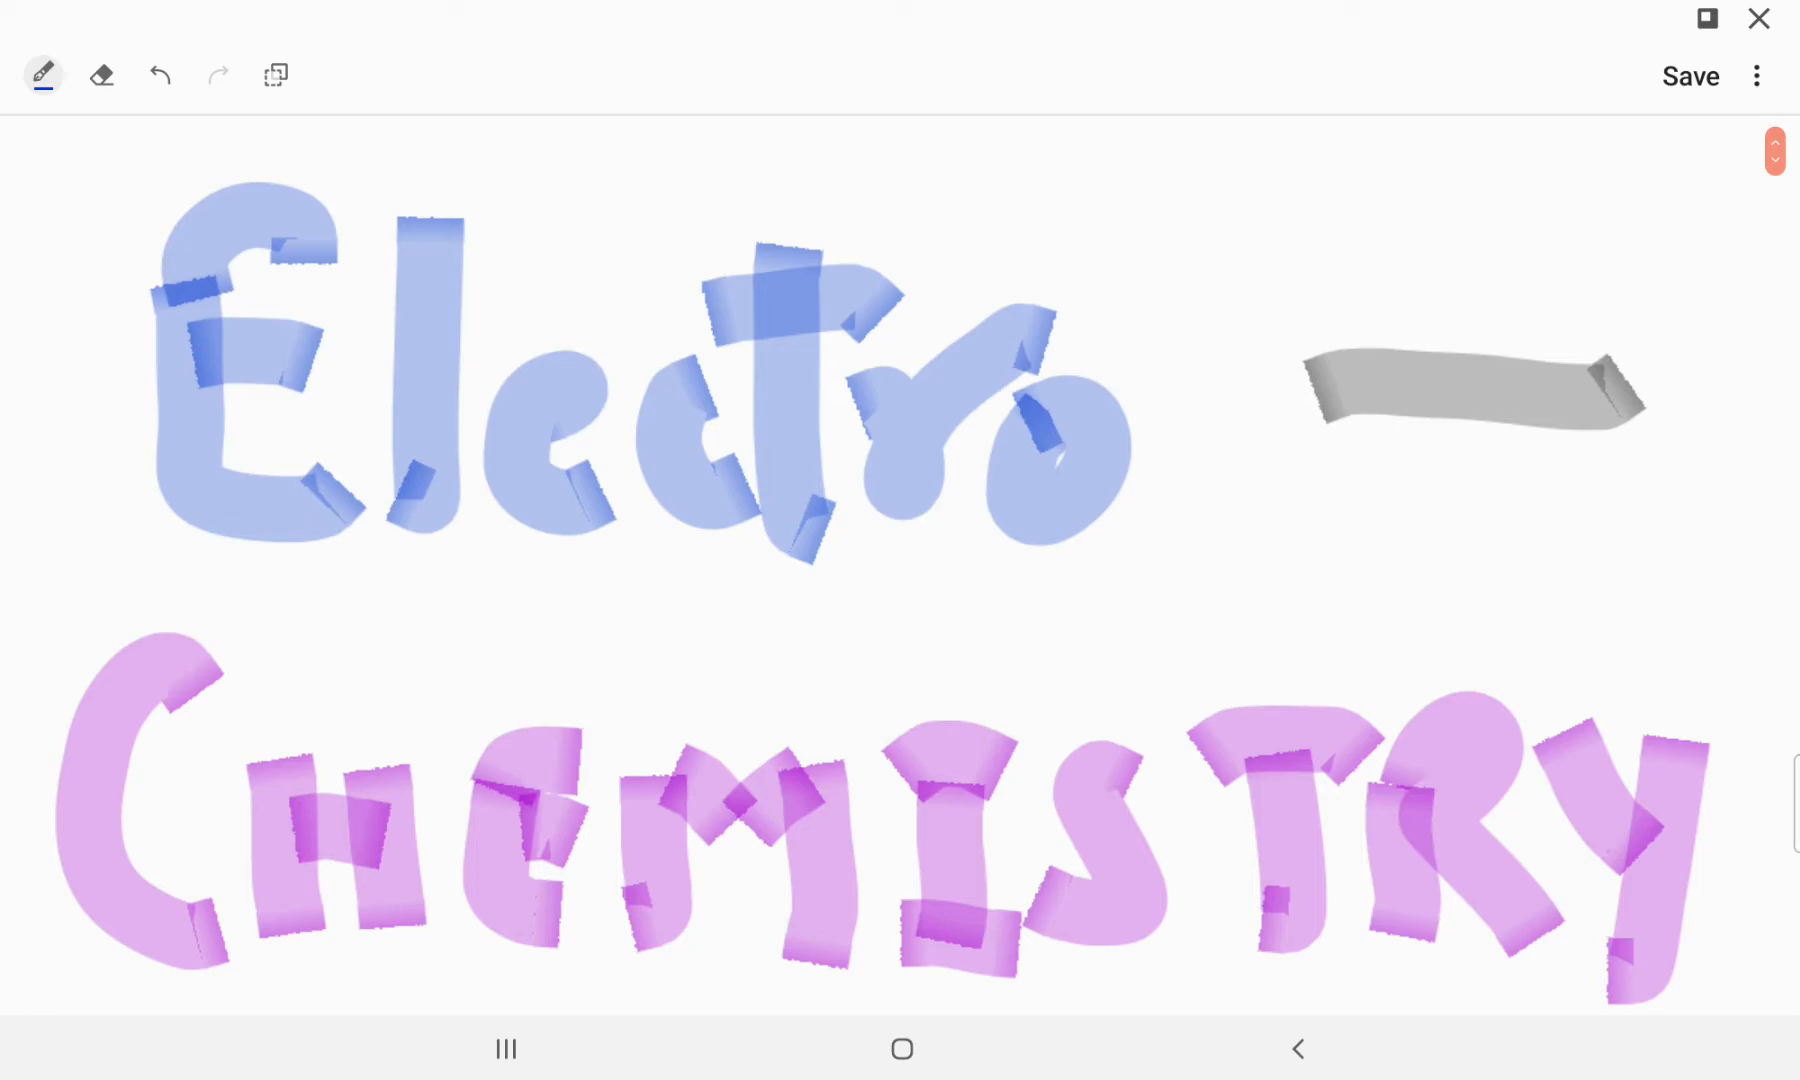
# Draw a thin blue underline beneath the word 'Trick' under the title.
pyautogui.scroll(-3)
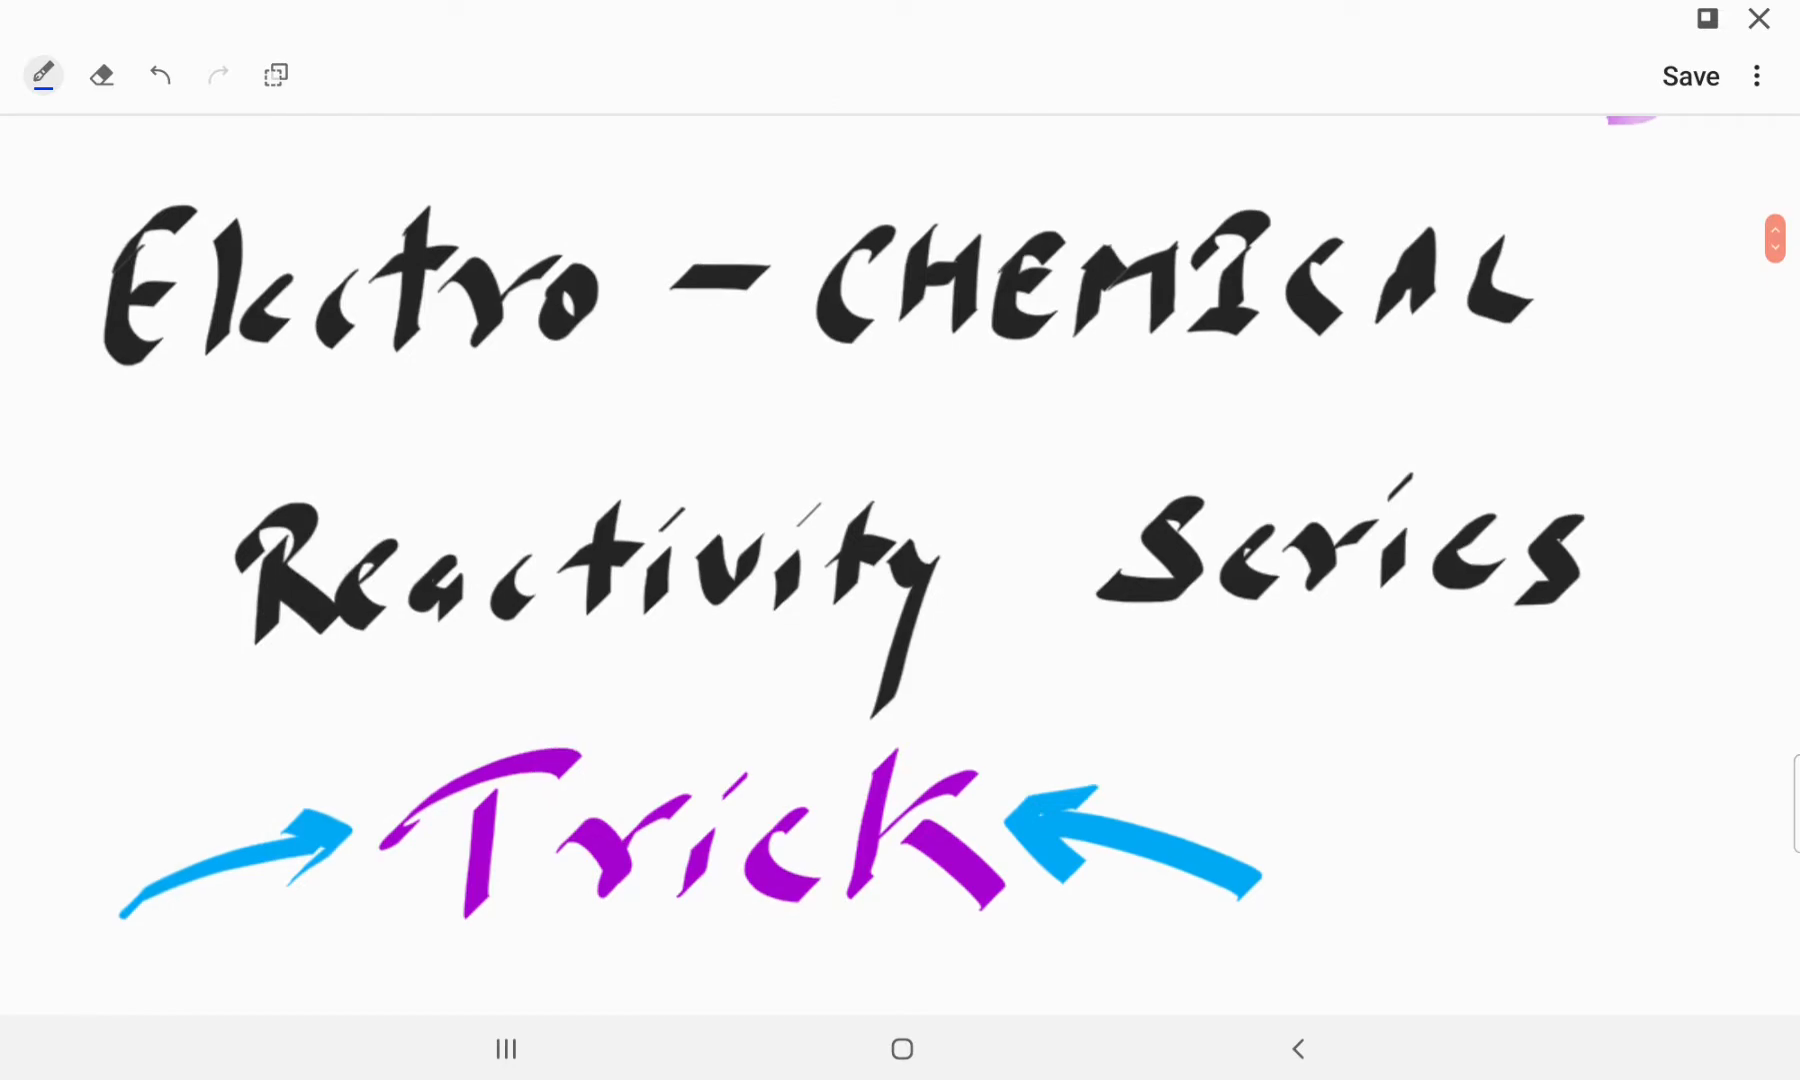
pyautogui.moveTo(430, 943); pyautogui.dragTo(844, 939)
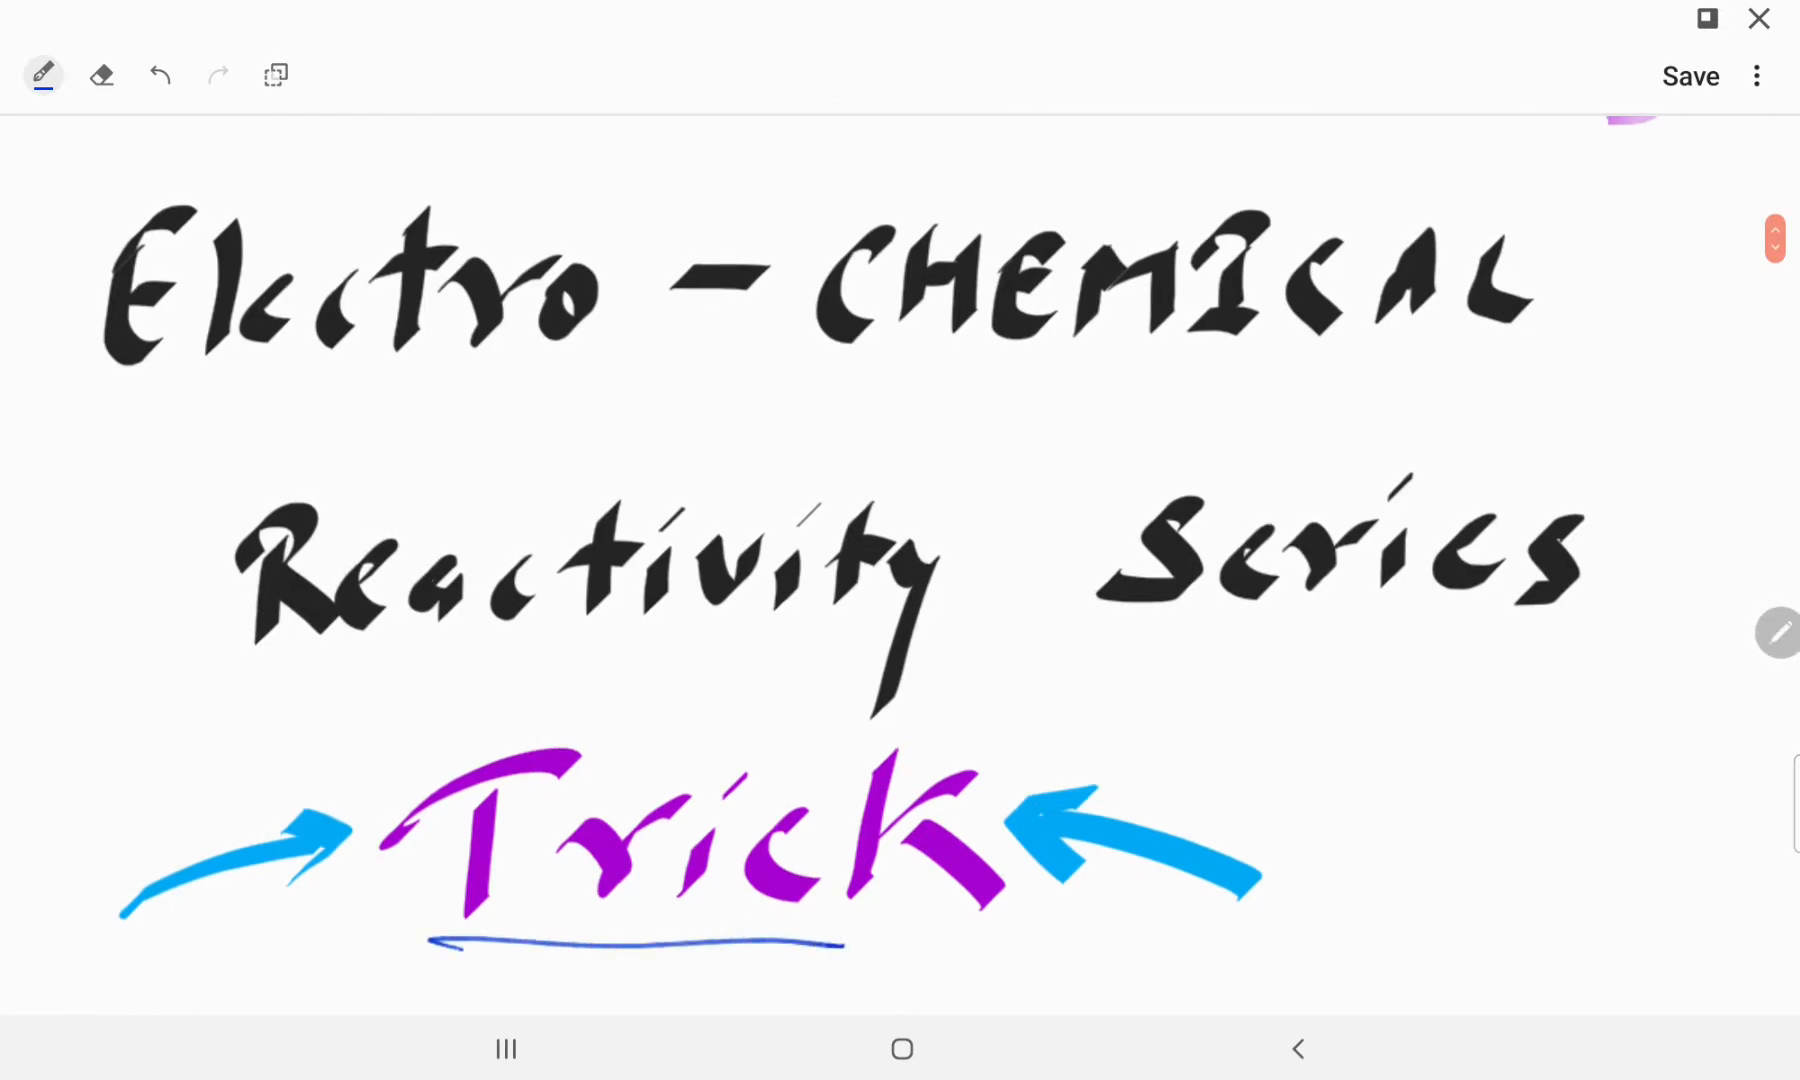
# Underline every element symbol in blue, from Mg and Al through Au, F, Pt, O, and link Le and Ke to Li and K with arrows.
pyautogui.scroll(-3)
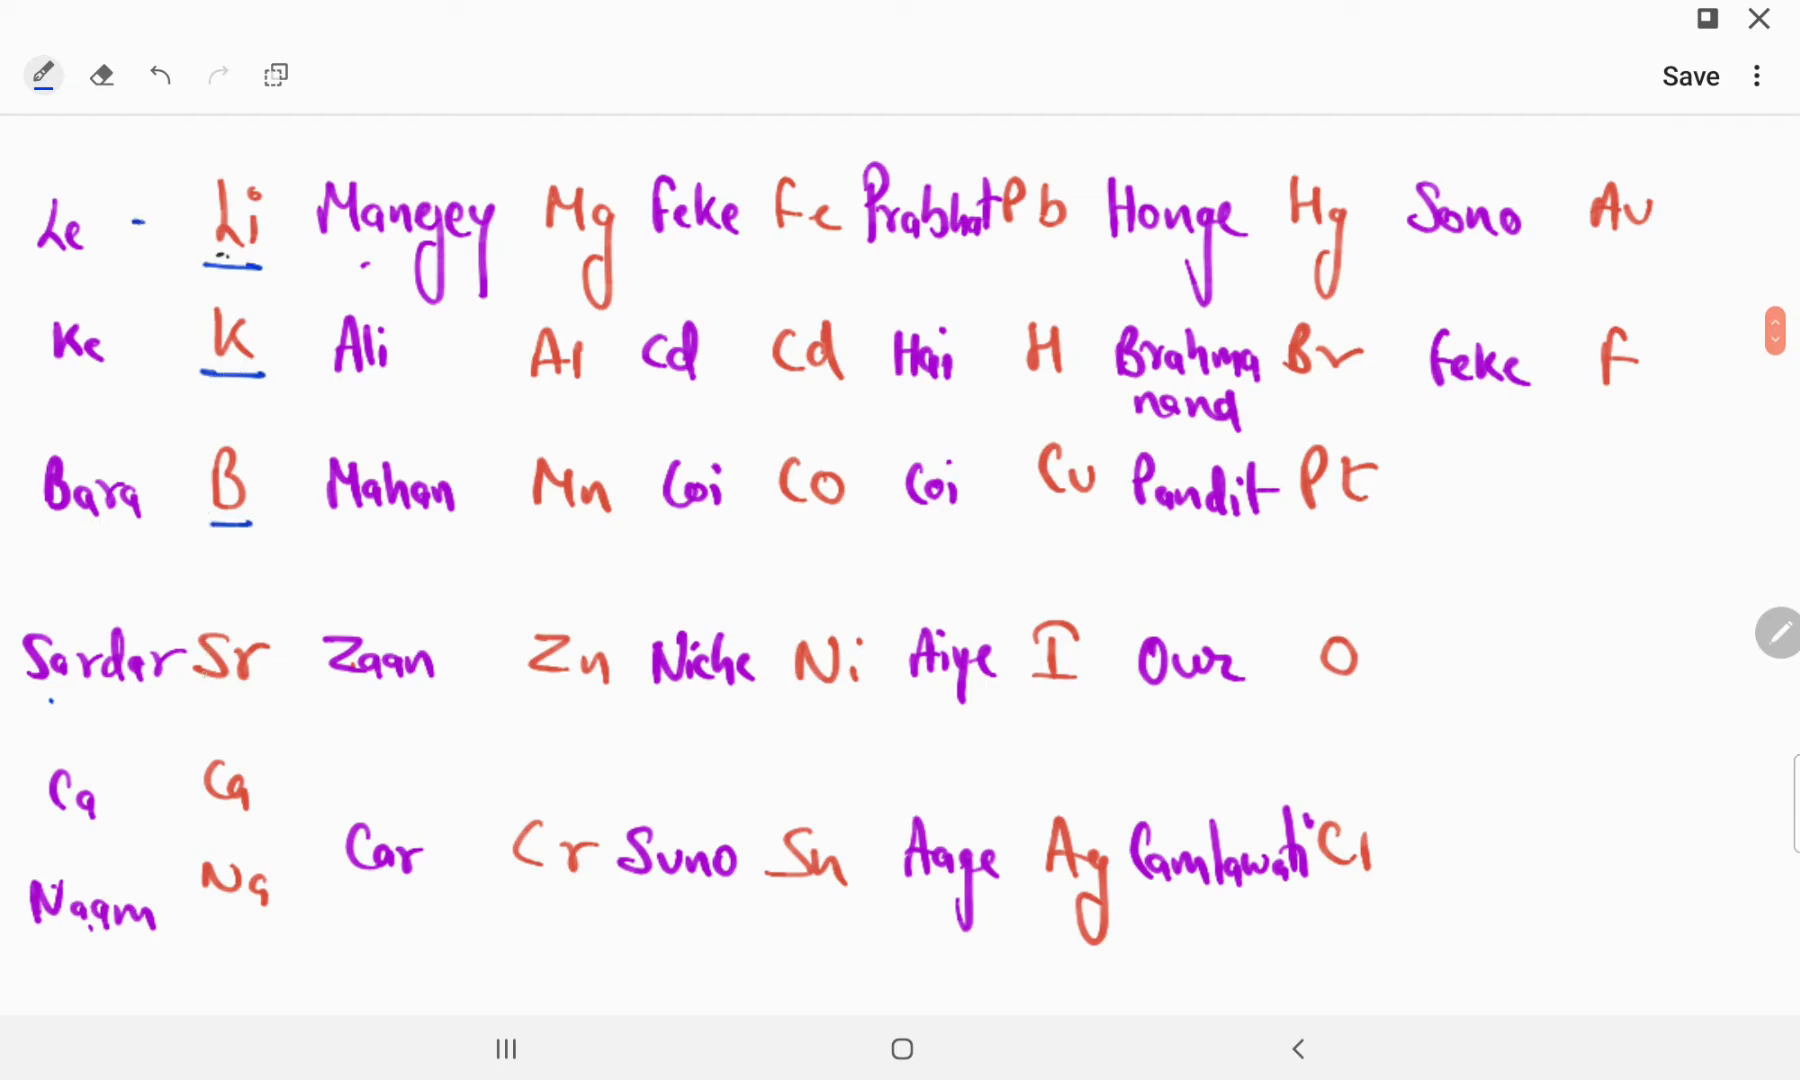
pyautogui.moveTo(172, 700); pyautogui.dragTo(264, 700)
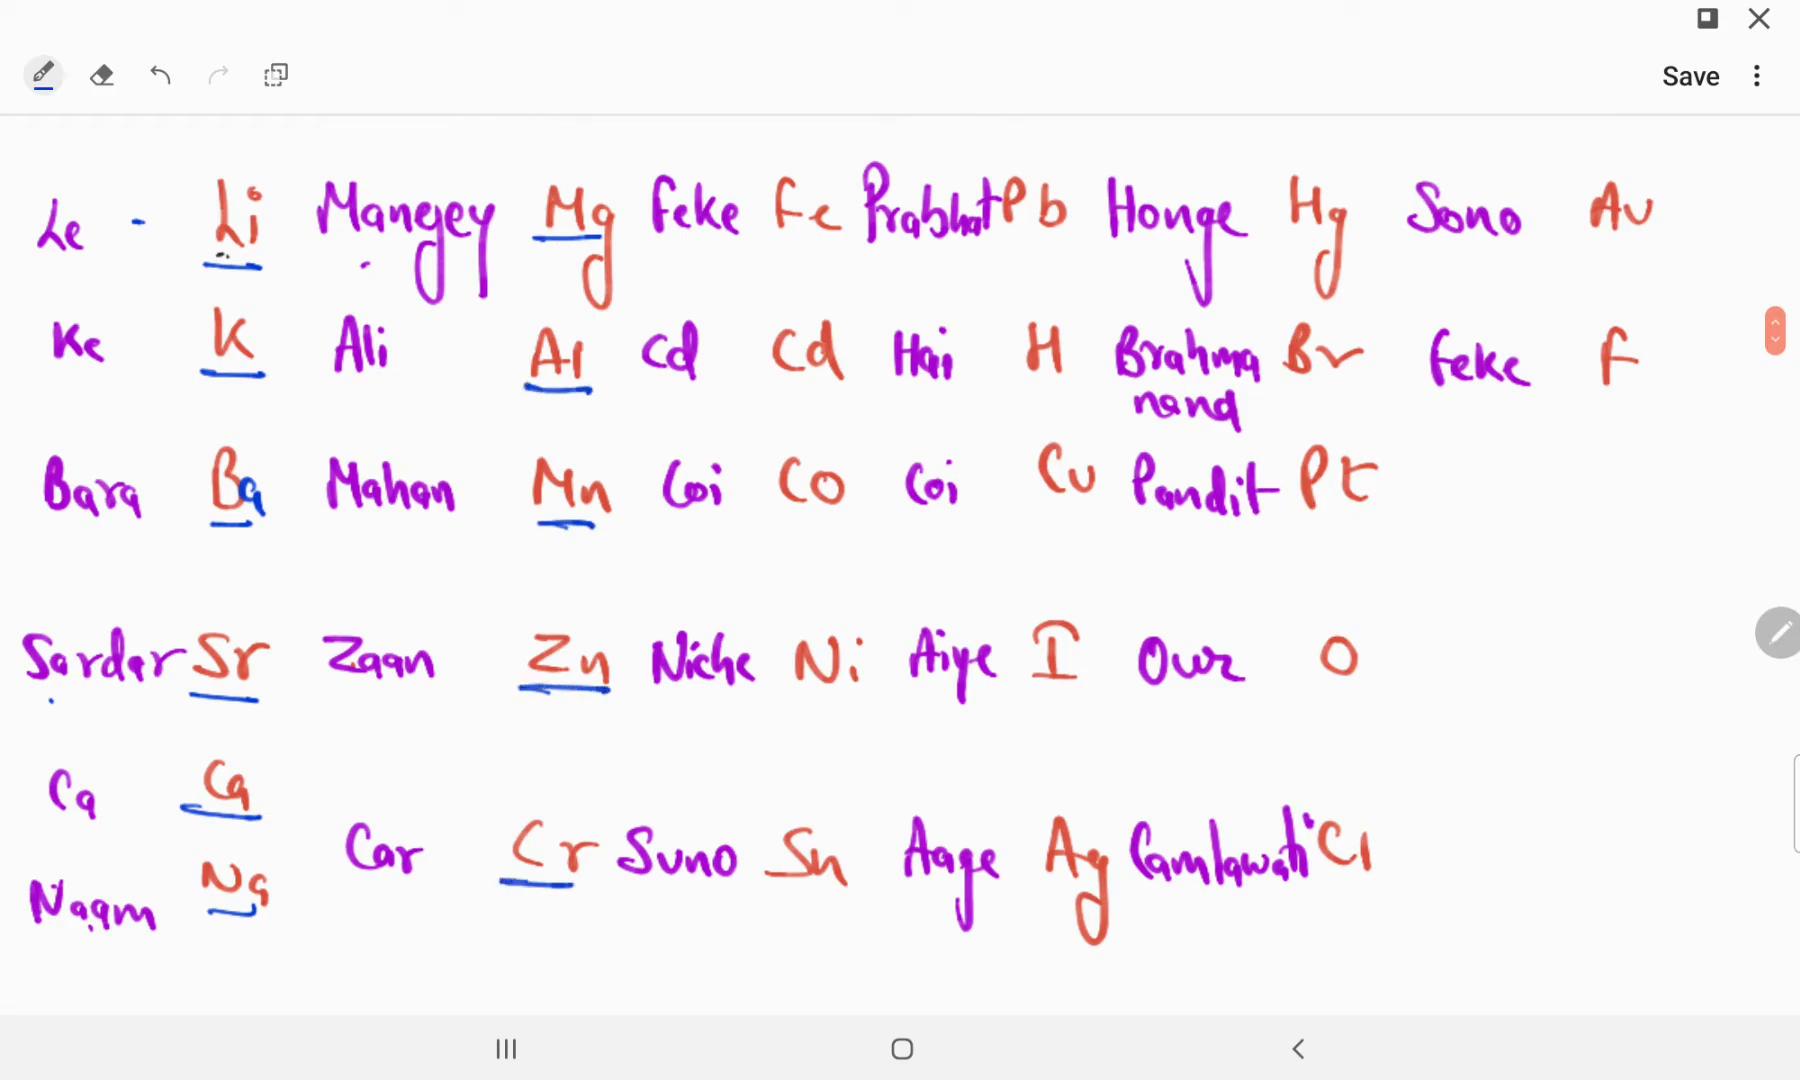
pyautogui.moveTo(775, 242); pyautogui.dragTo(841, 242)
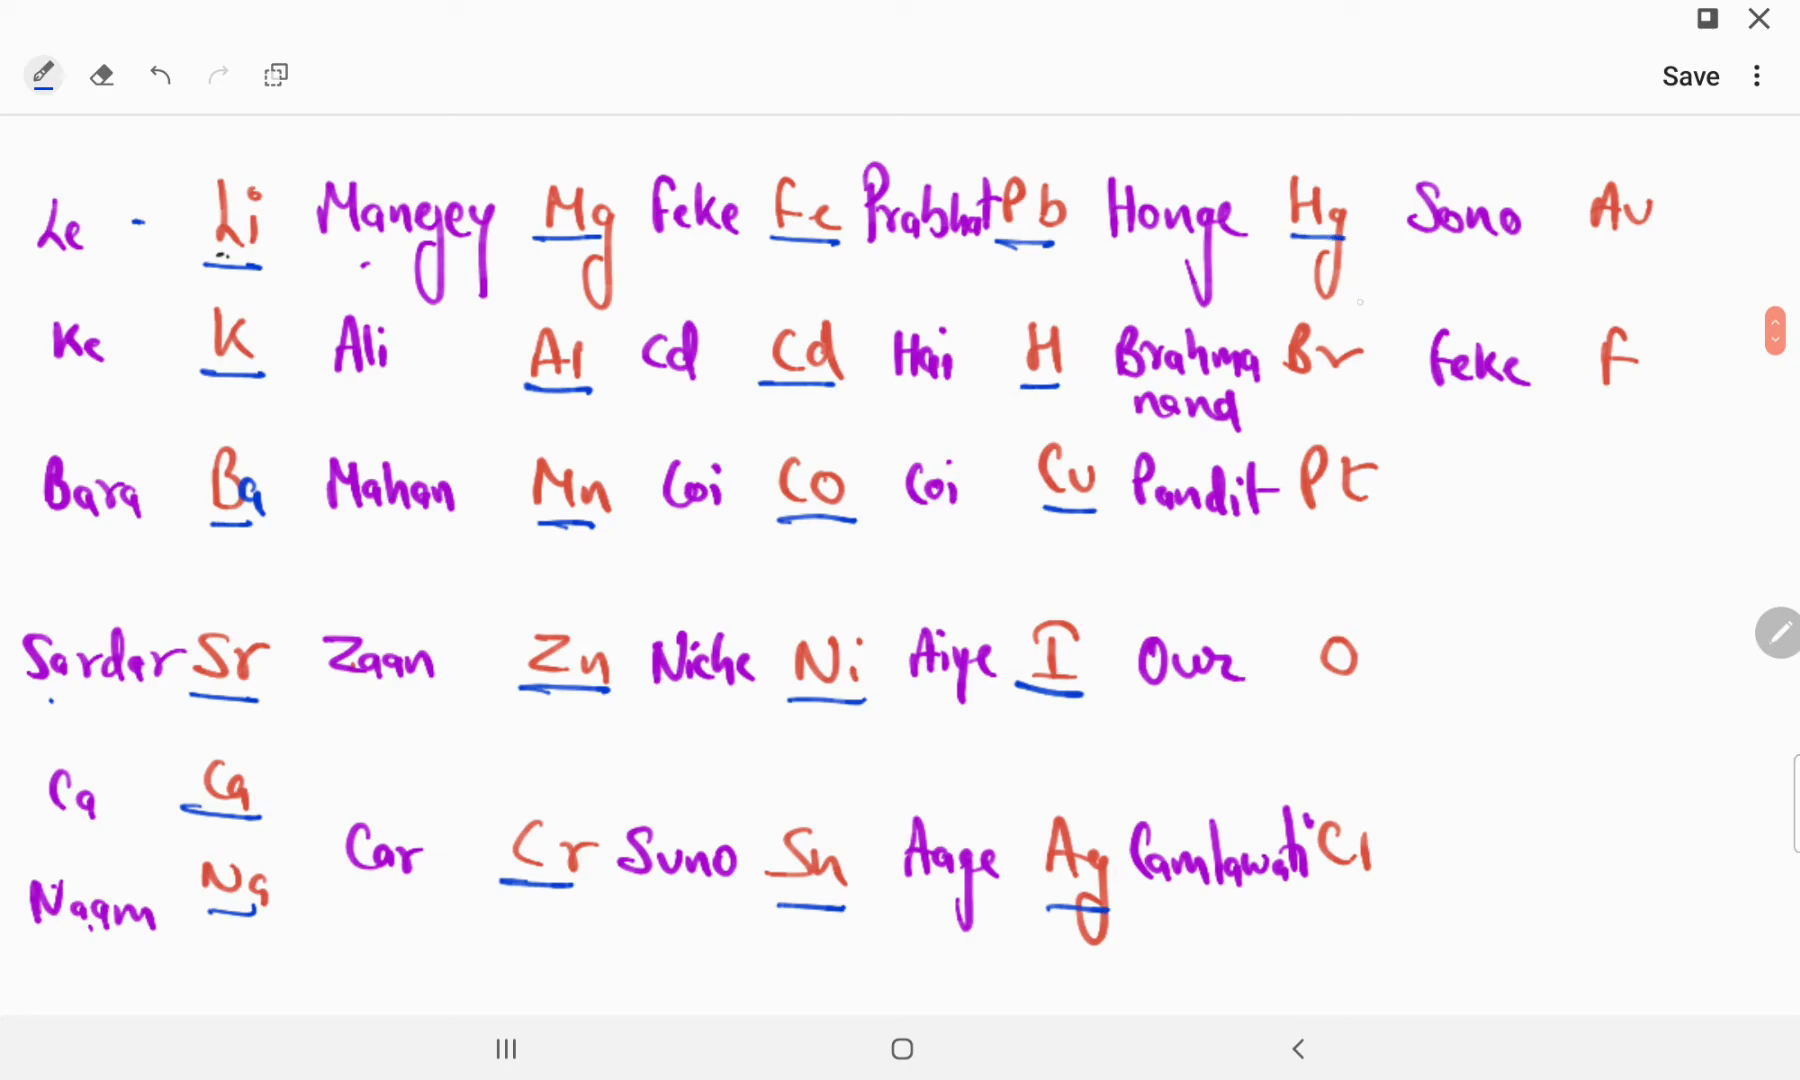
pyautogui.moveTo(1283, 386); pyautogui.dragTo(1360, 386)
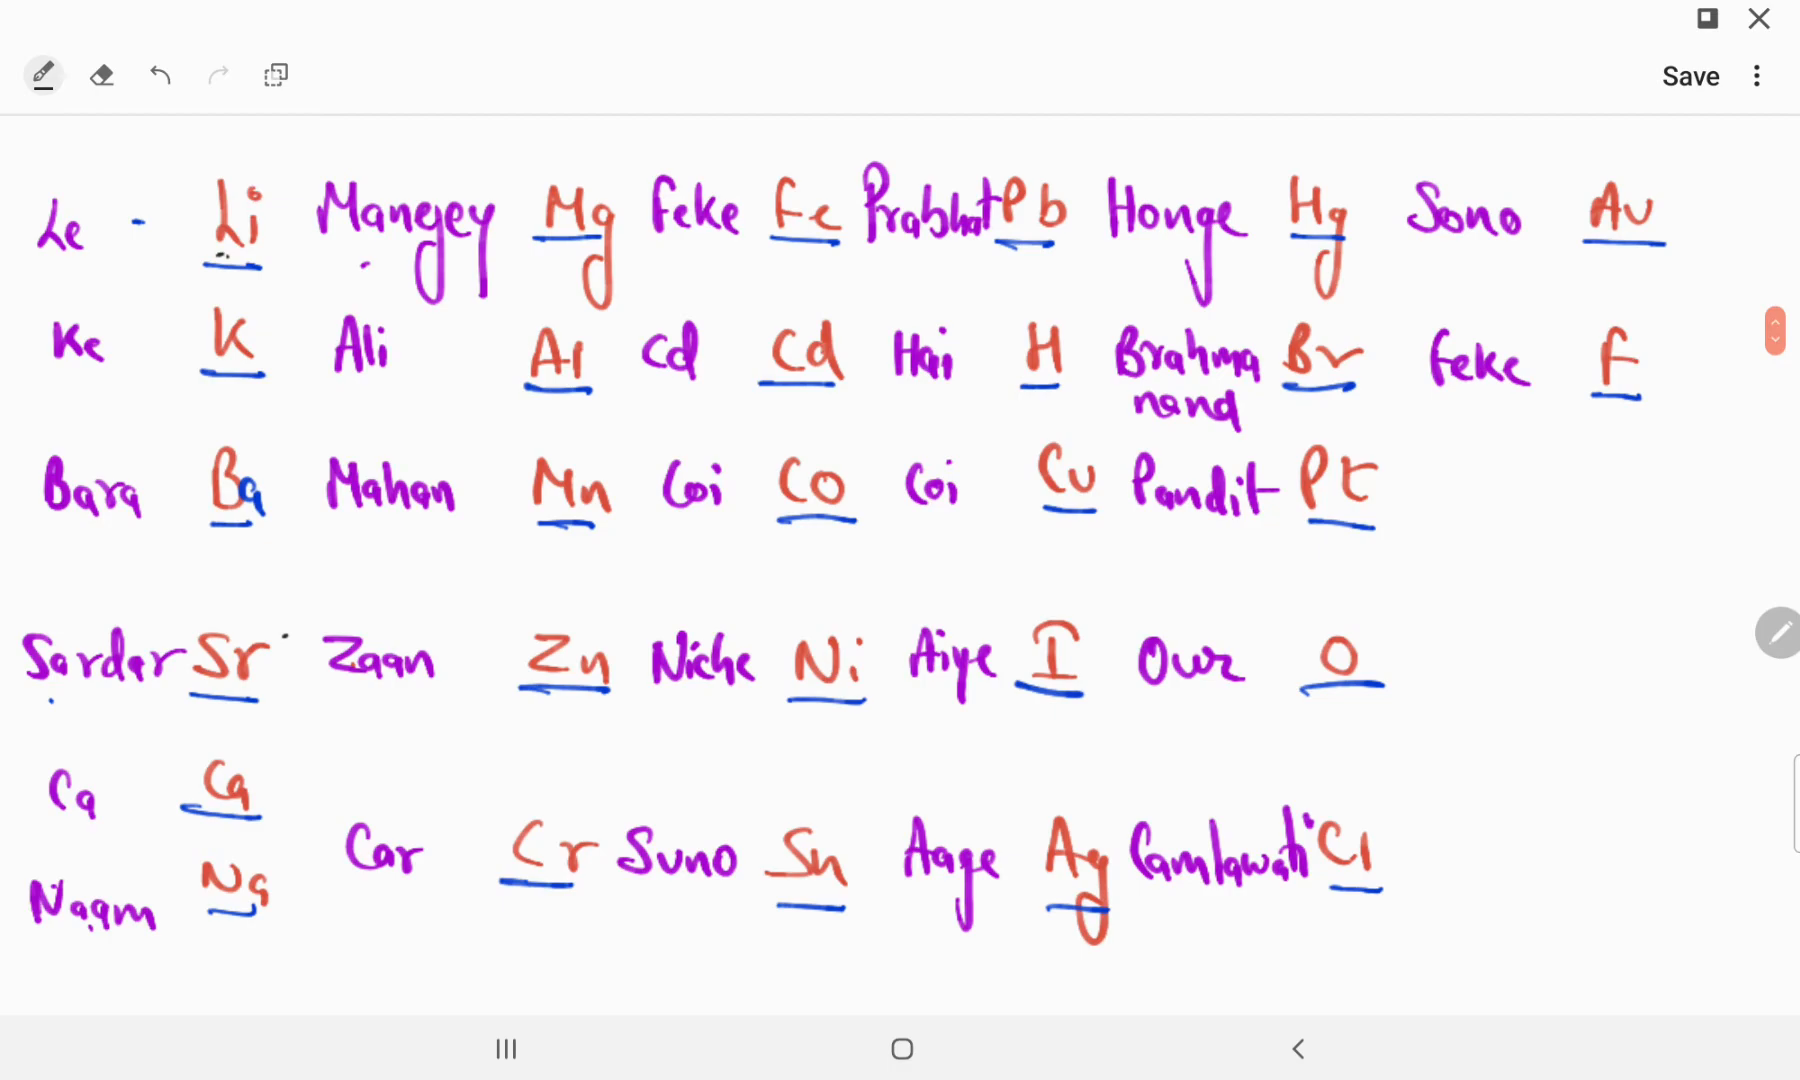
pyautogui.moveTo(115, 230); pyautogui.dragTo(184, 230)
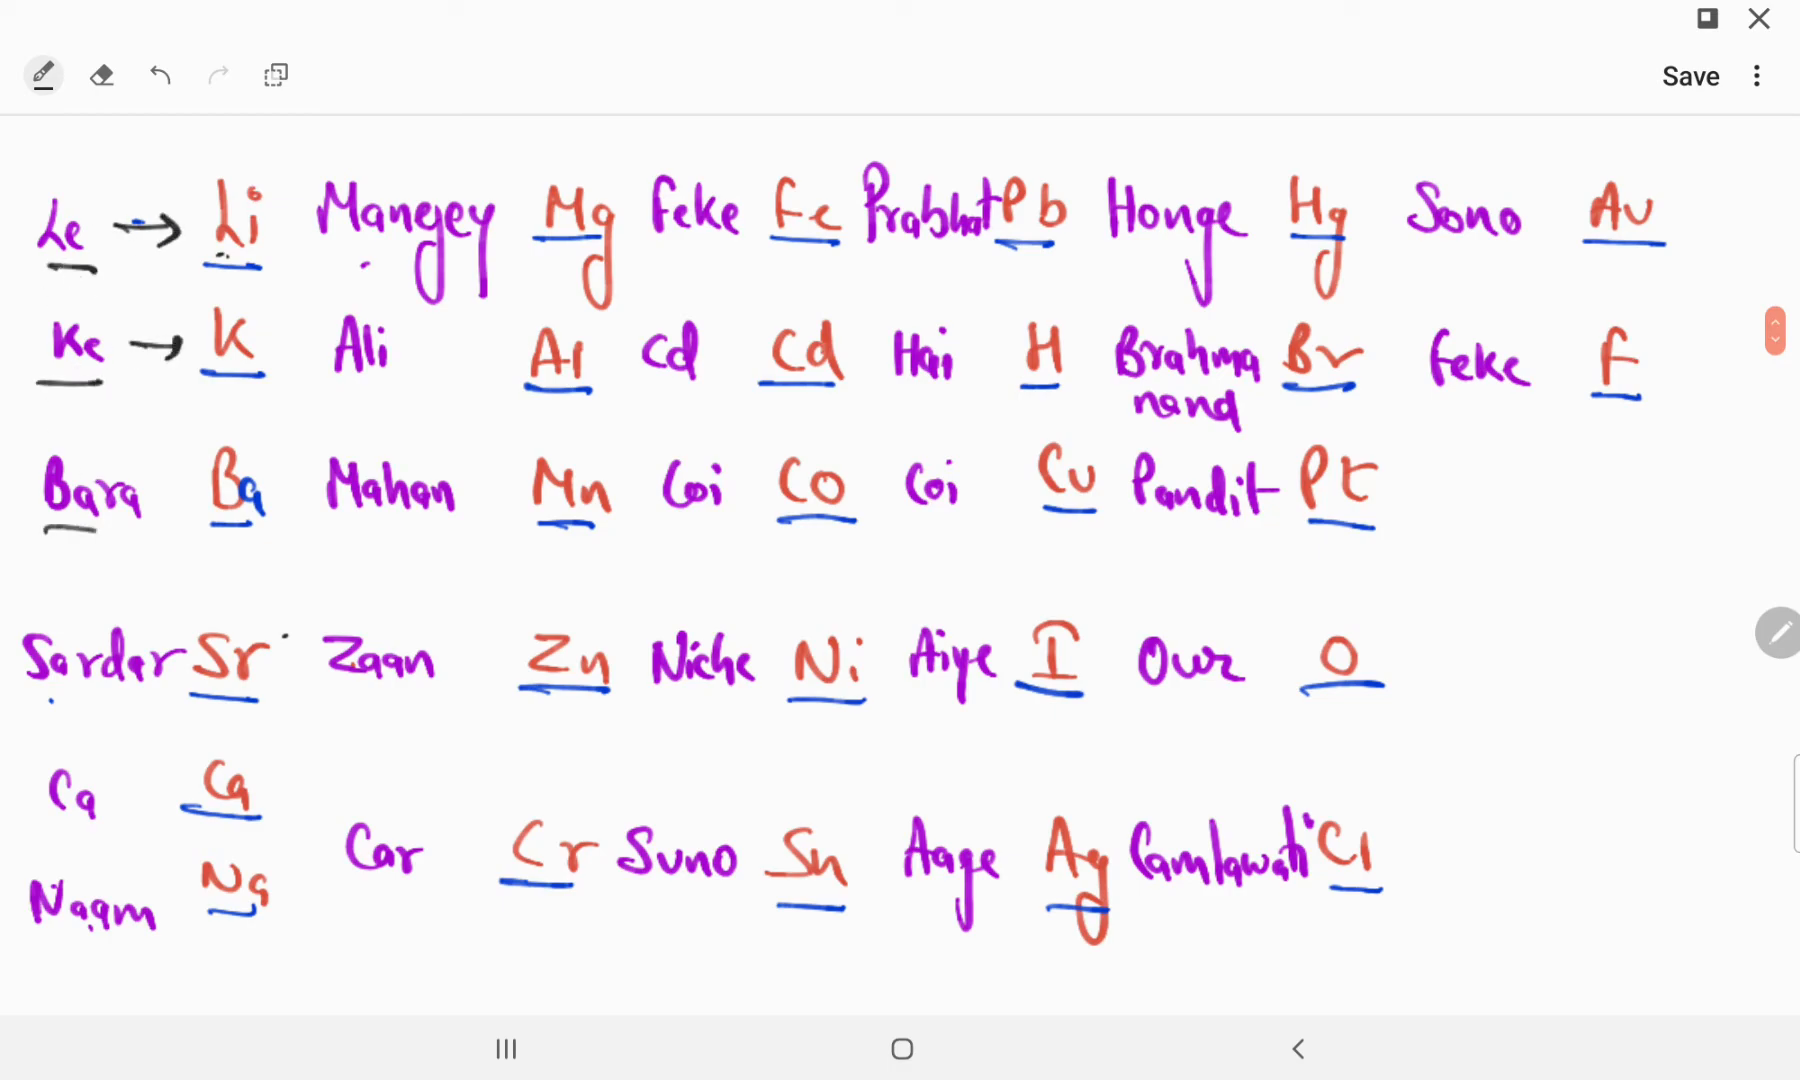
# Underline the first- and middle-column Hindi words in black, arrowing each to its symbol, then Honge to Hg.
pyautogui.moveTo(161, 482); pyautogui.dragTo(207, 482)
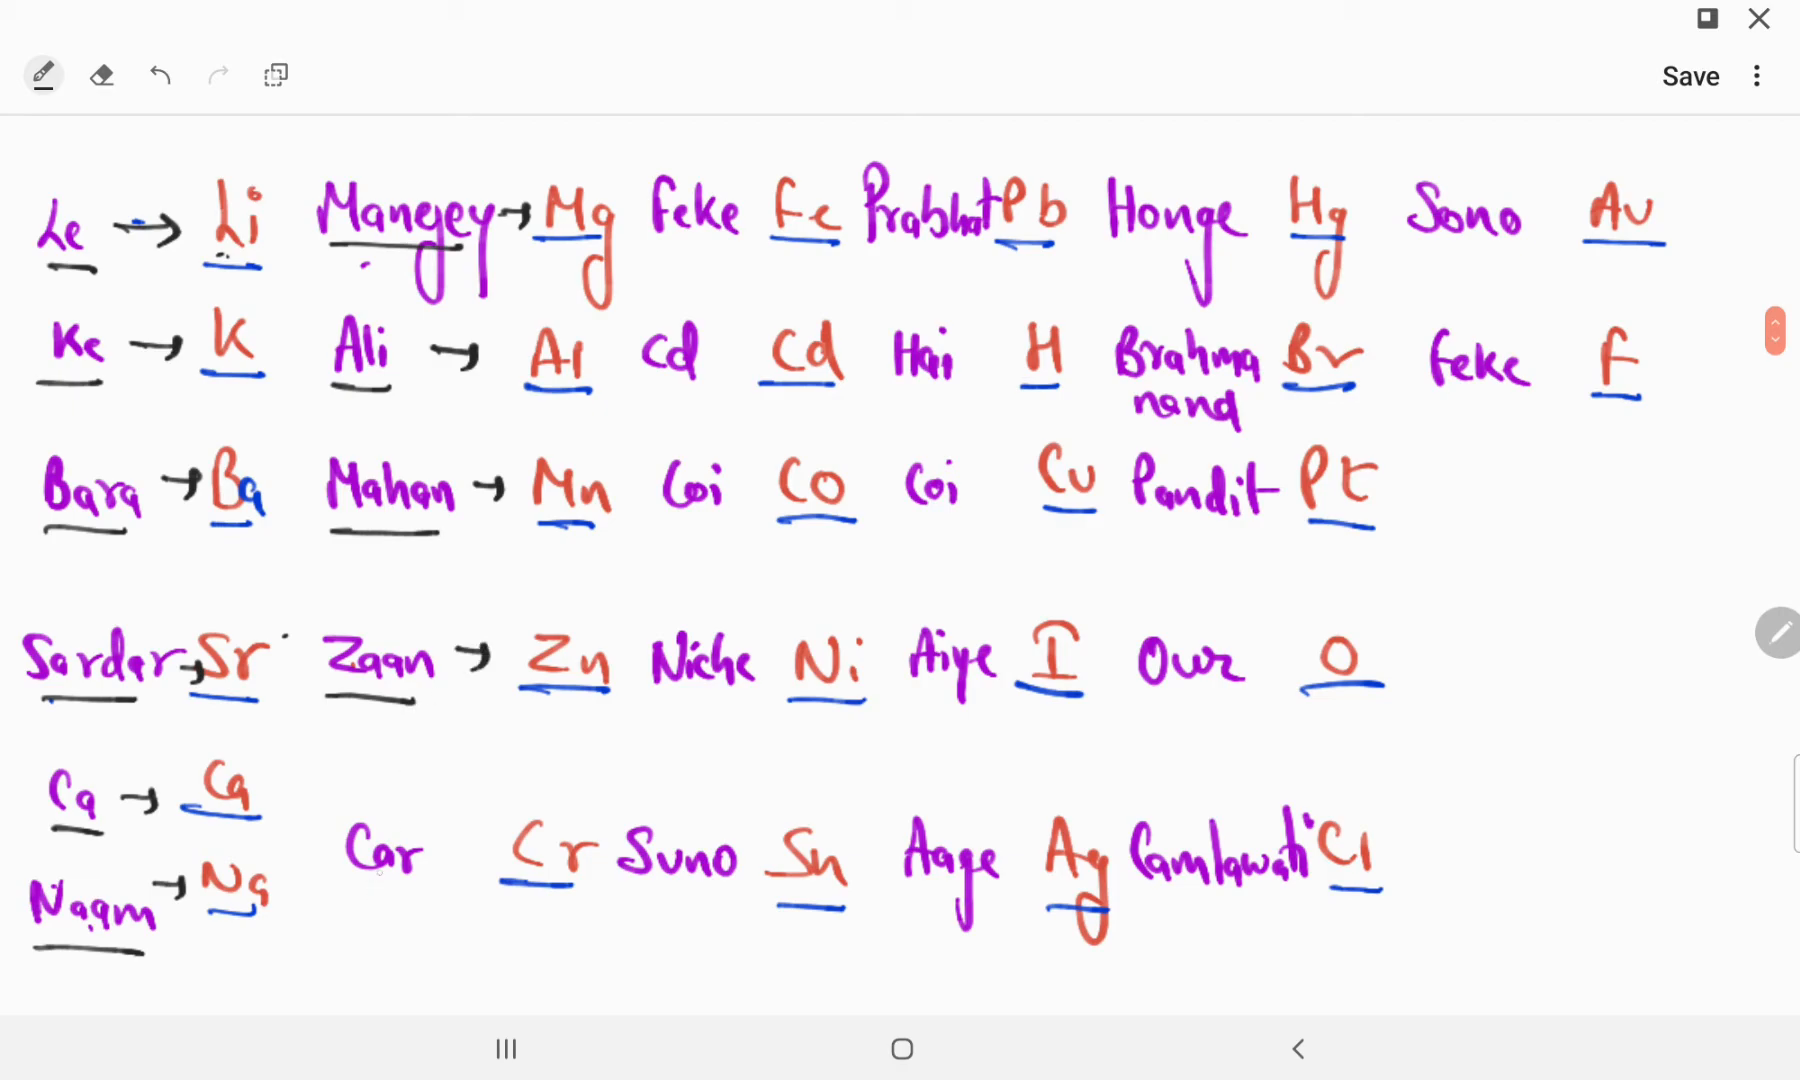
pyautogui.moveTo(390, 858); pyautogui.dragTo(482, 841)
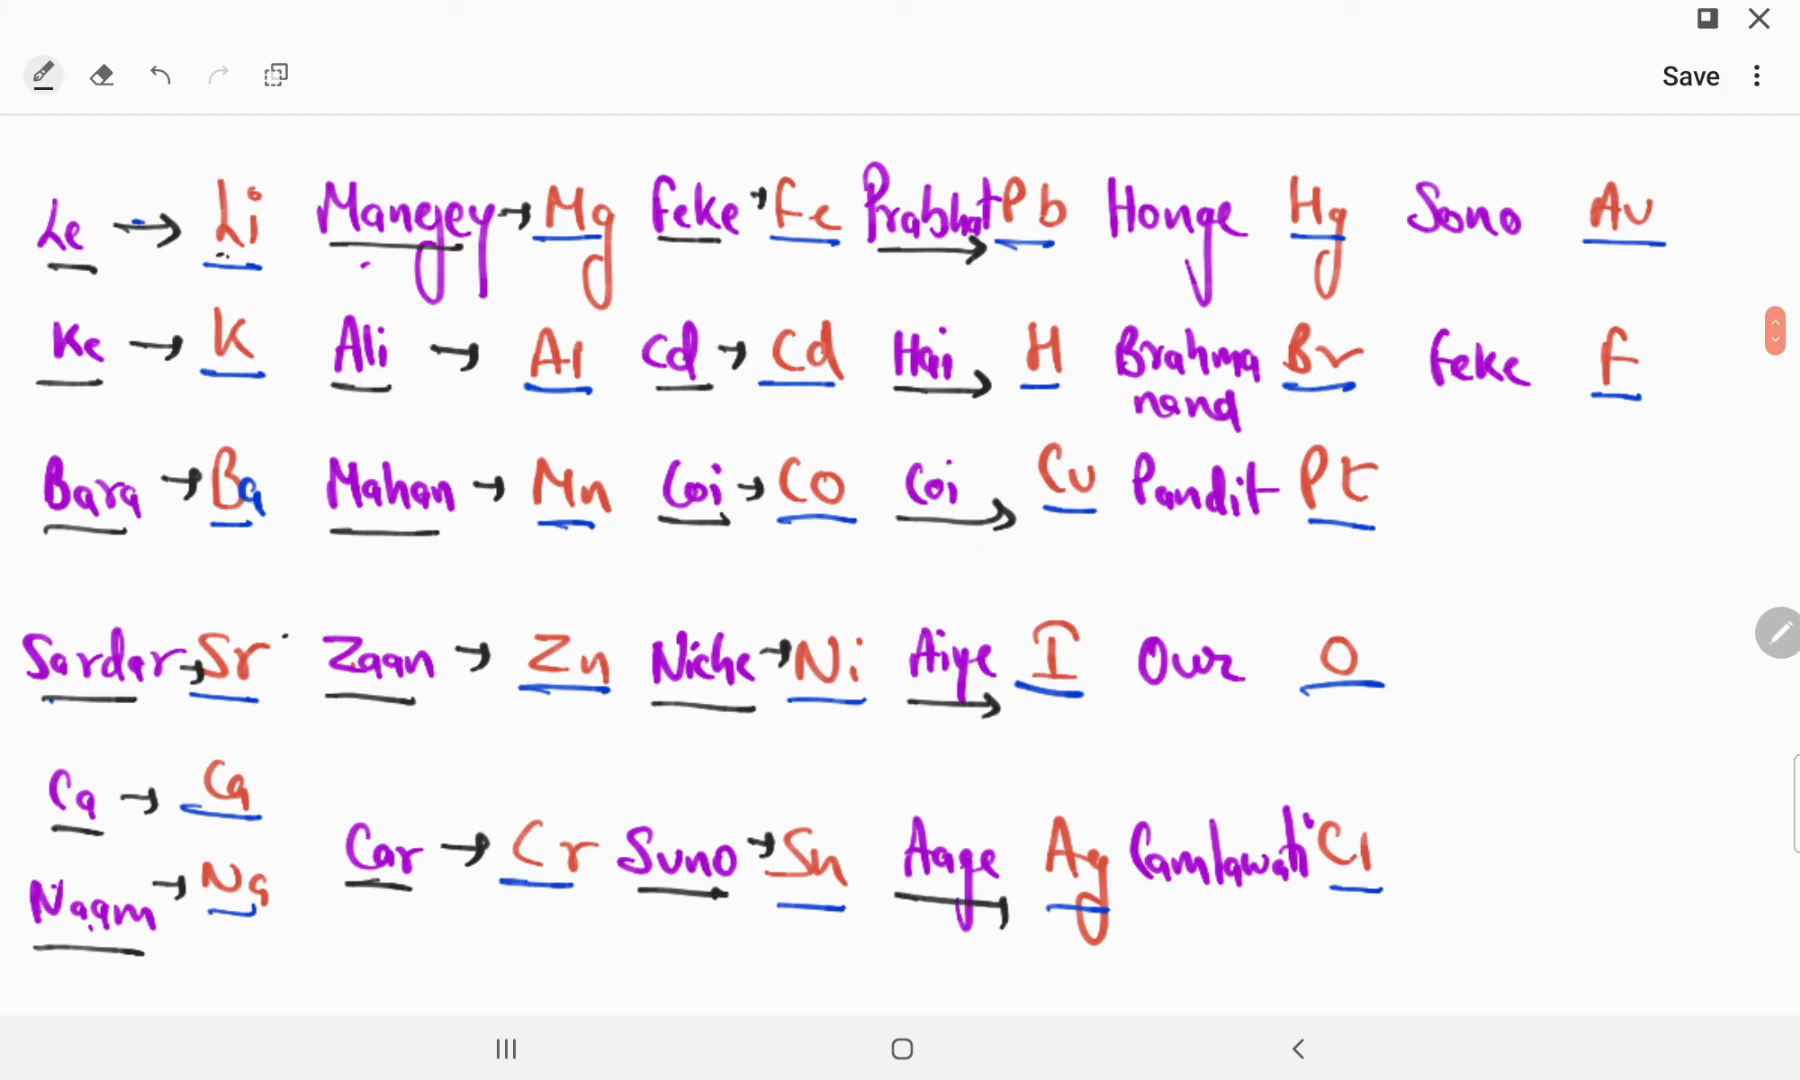
pyautogui.moveTo(1131, 243); pyautogui.dragTo(1251, 247)
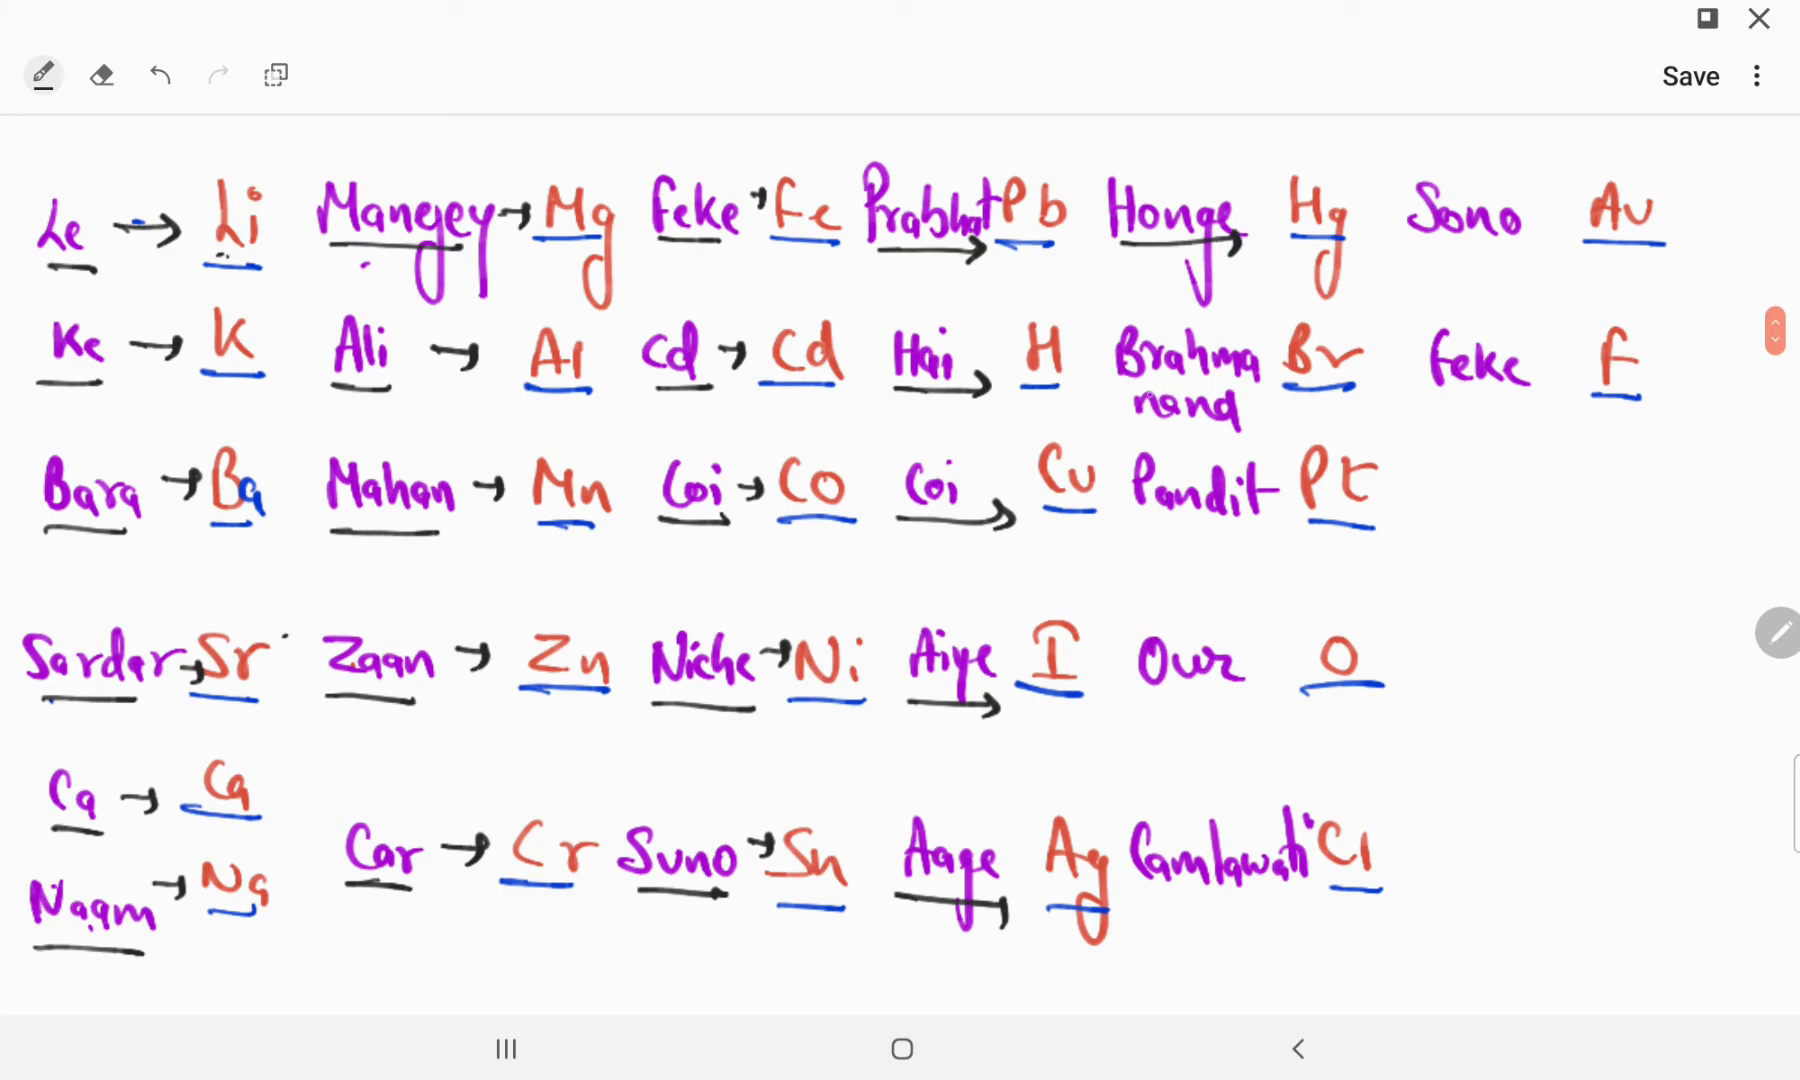
# Underline and arrow Brahmanand to Br, Pandit to Pt, and Gamlawali to Cl.
pyautogui.moveTo(1119, 421); pyautogui.dragTo(1268, 413)
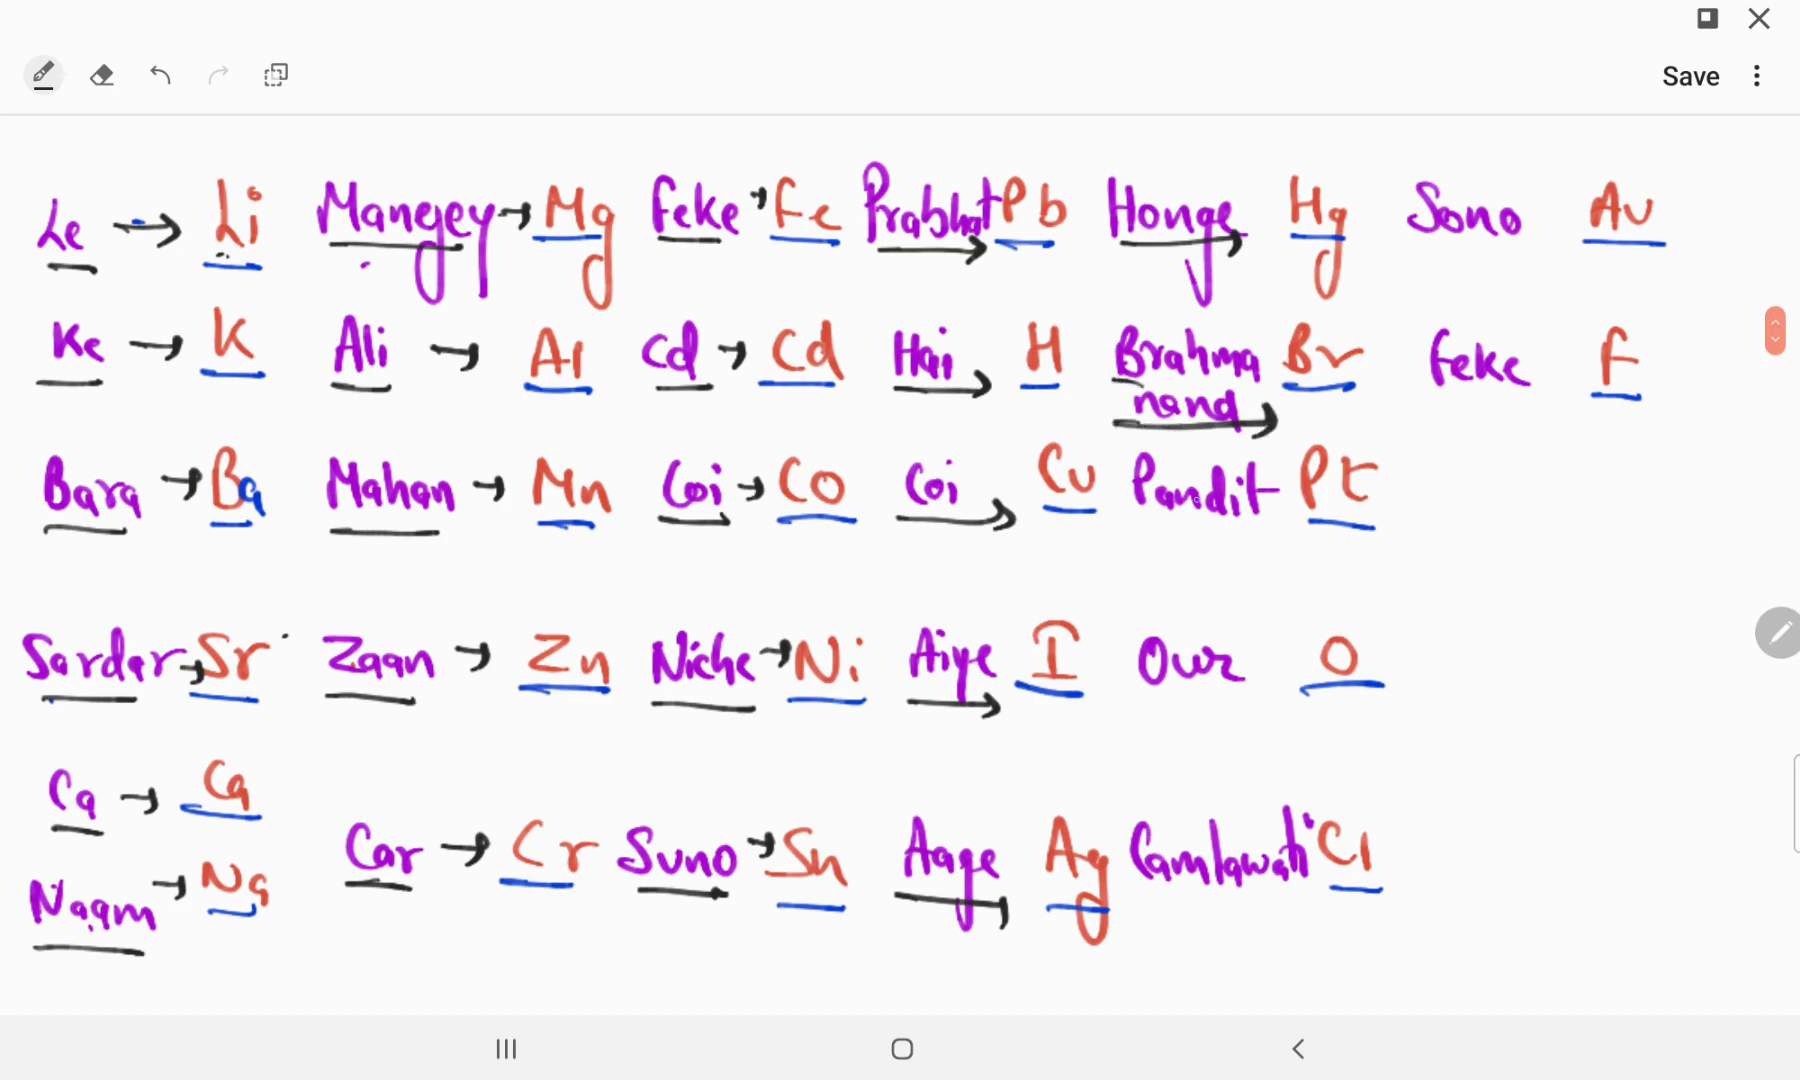
pyautogui.moveTo(1136, 526); pyautogui.dragTo(1263, 522)
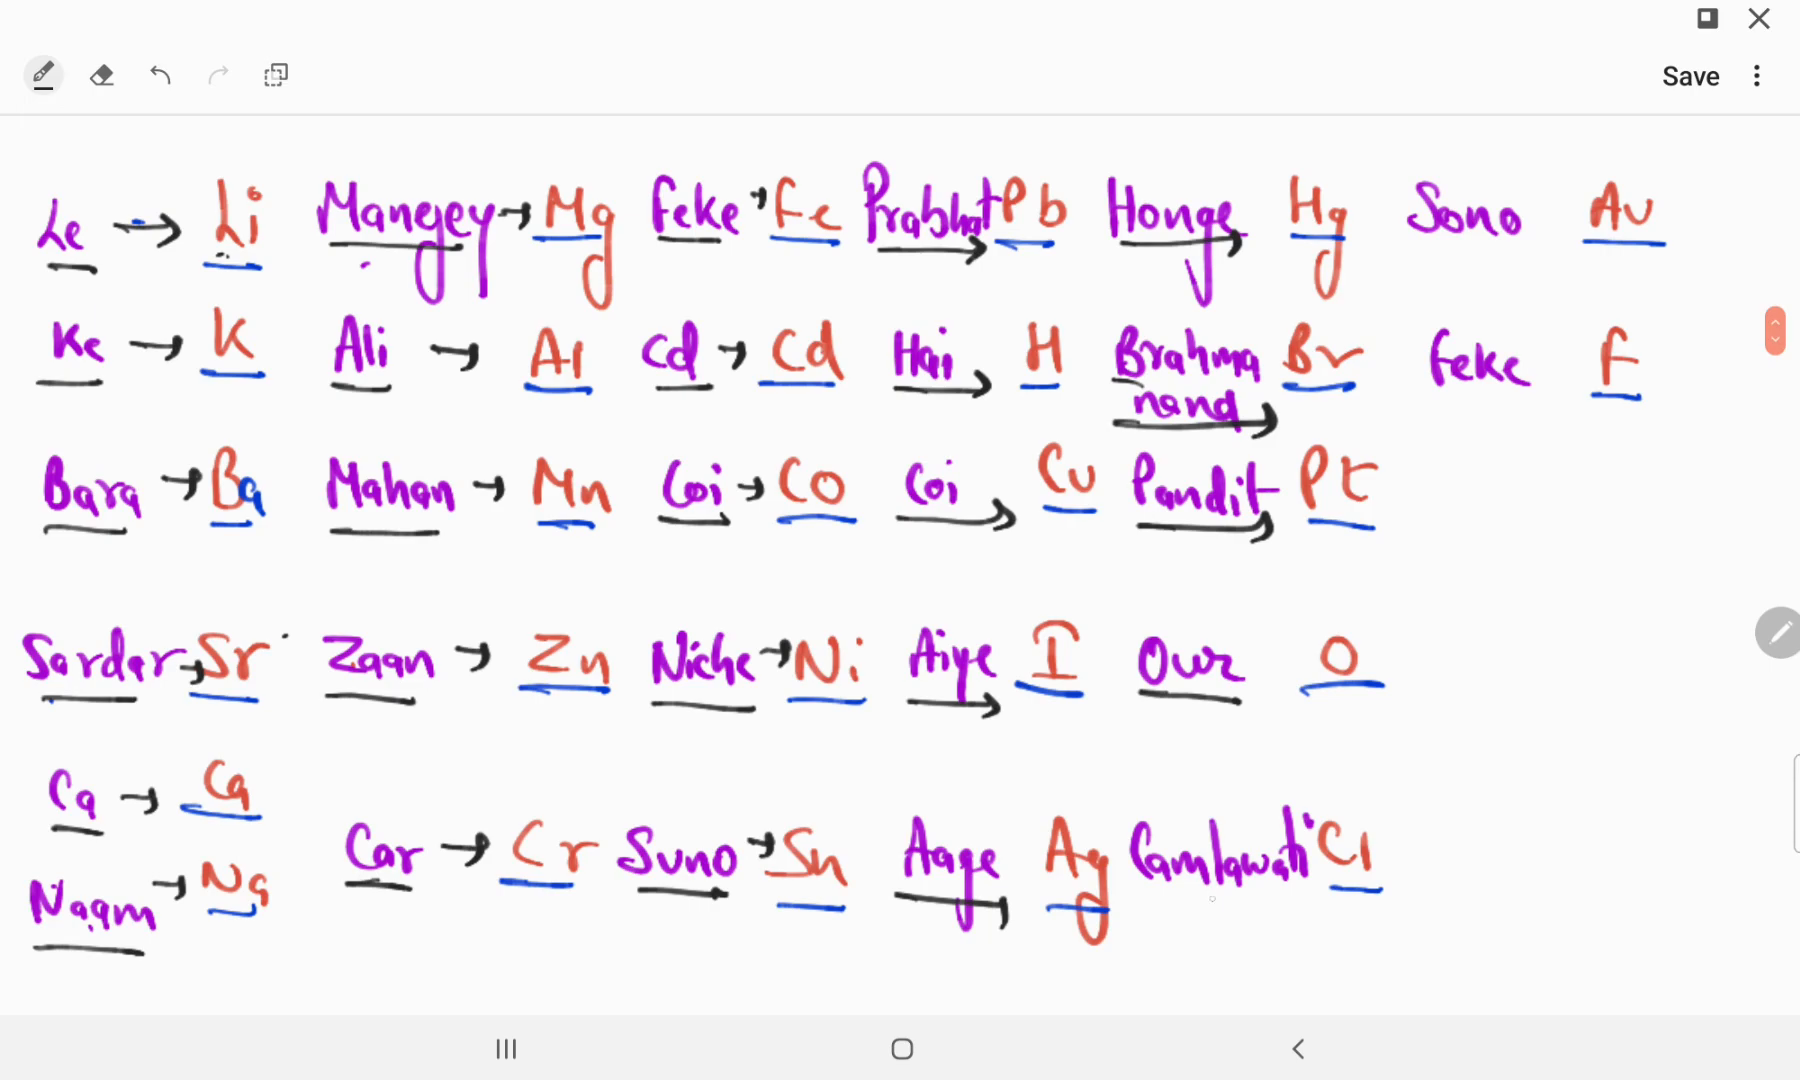
pyautogui.moveTo(1148, 898); pyautogui.dragTo(1303, 898)
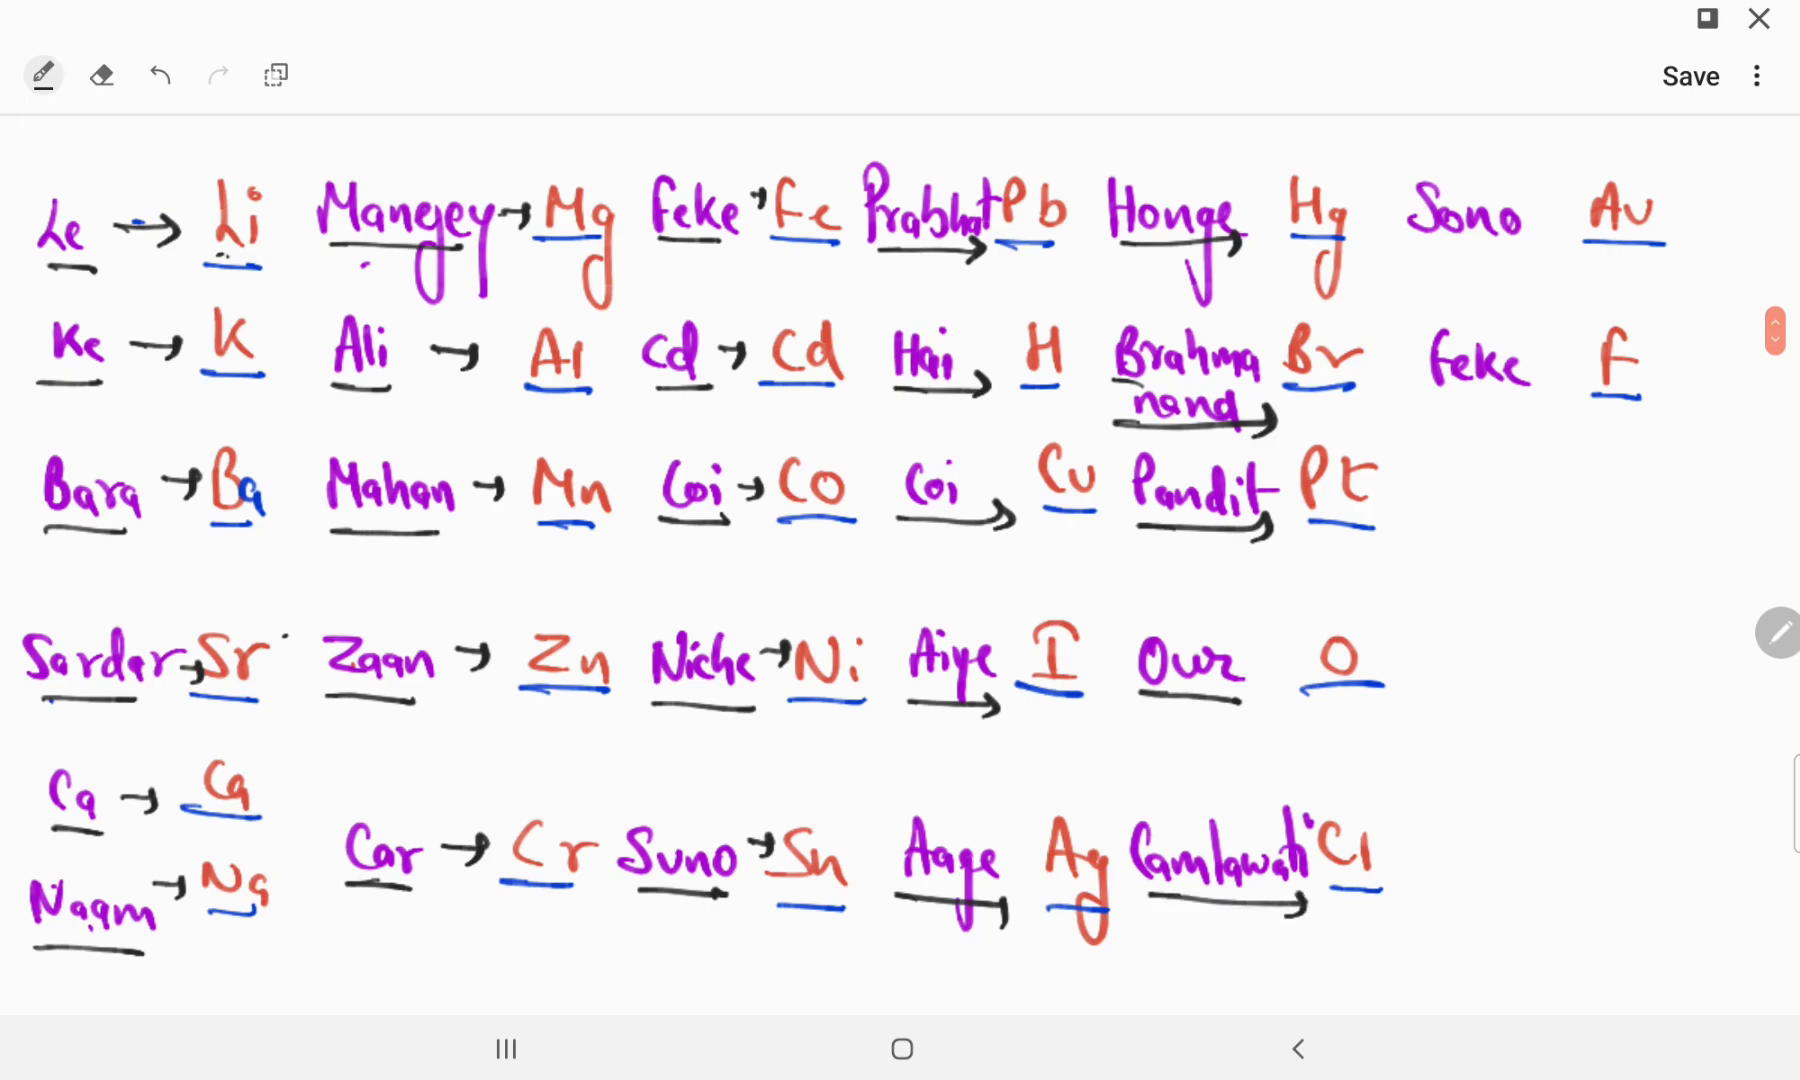